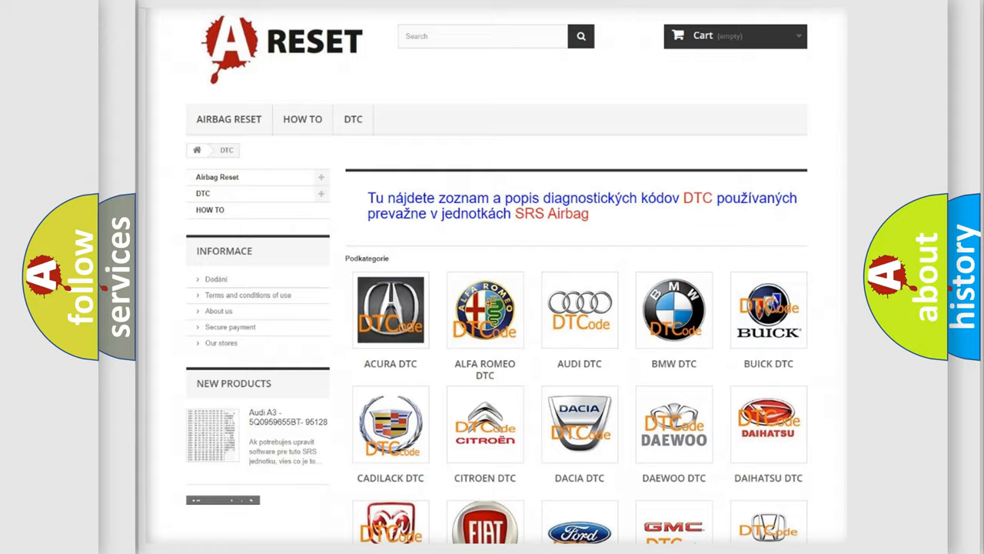
scroll(down, 3)
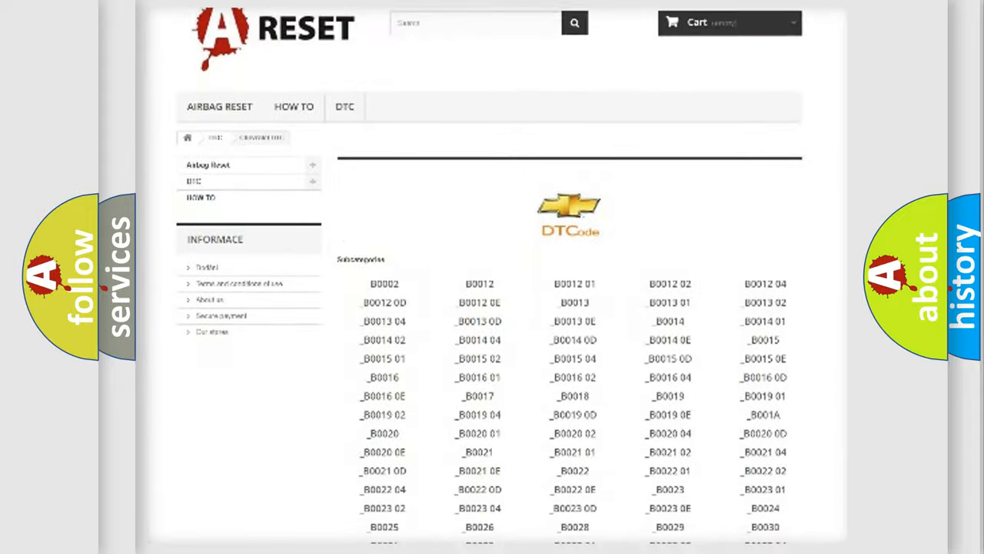
scroll(down, 3)
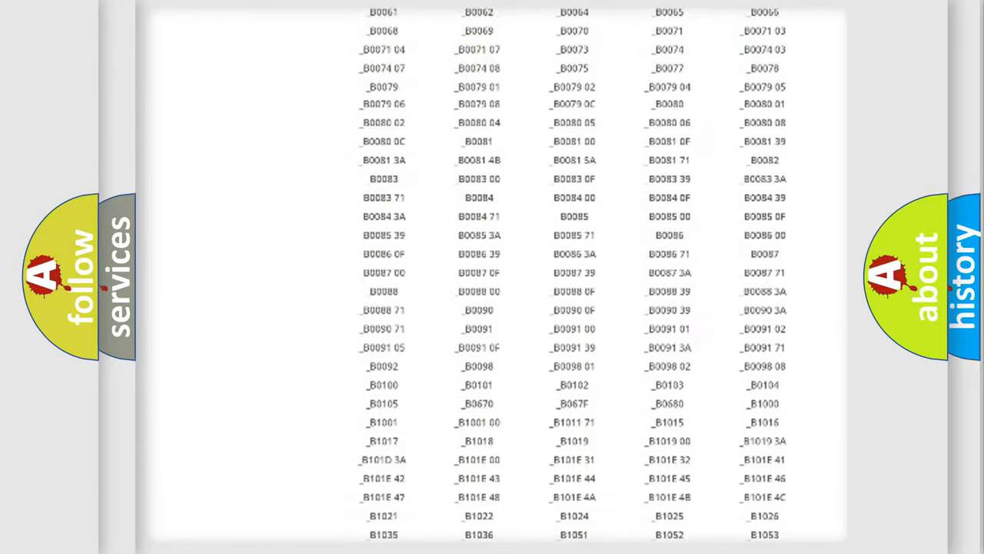